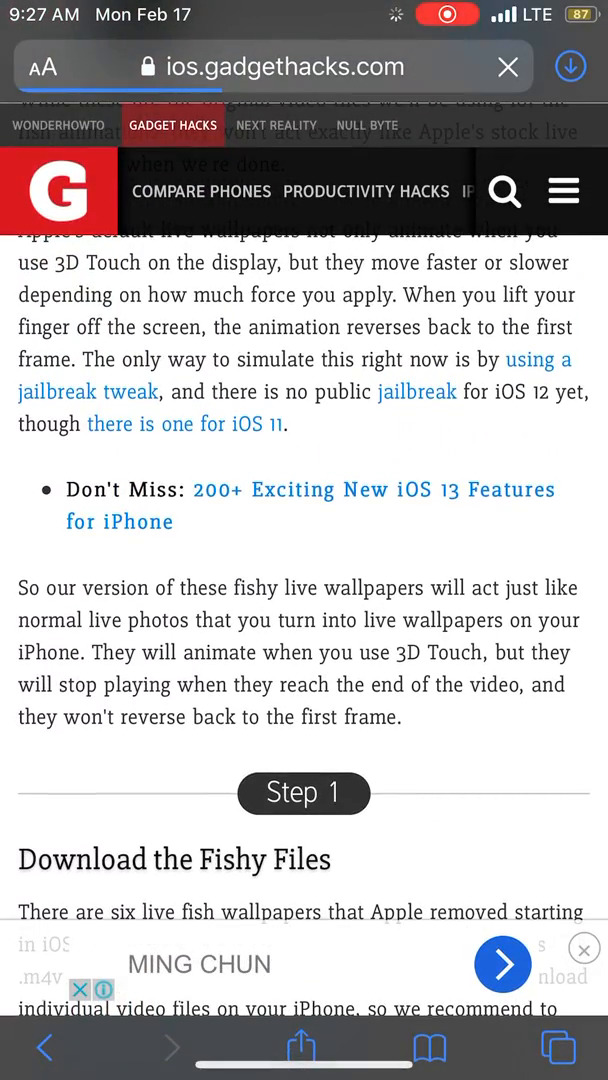
Scroll the Gadget Hacks article down to the Blue/Yellow, Blue/White and Blue/Red Fish on Black Background links.
scroll(down, 3)
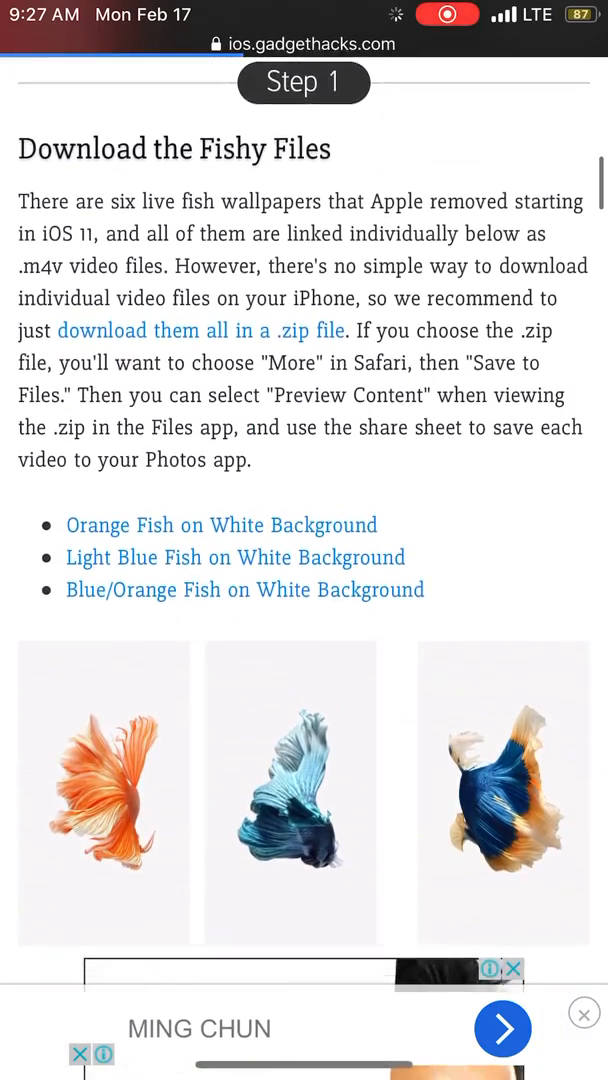
scroll(down, 3)
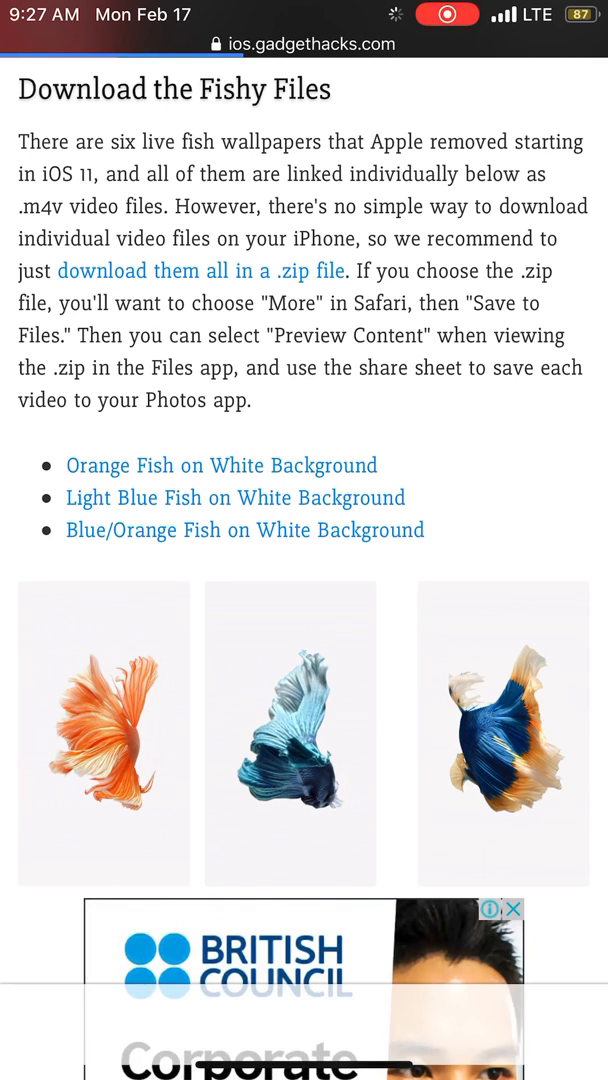
scroll(down, 3)
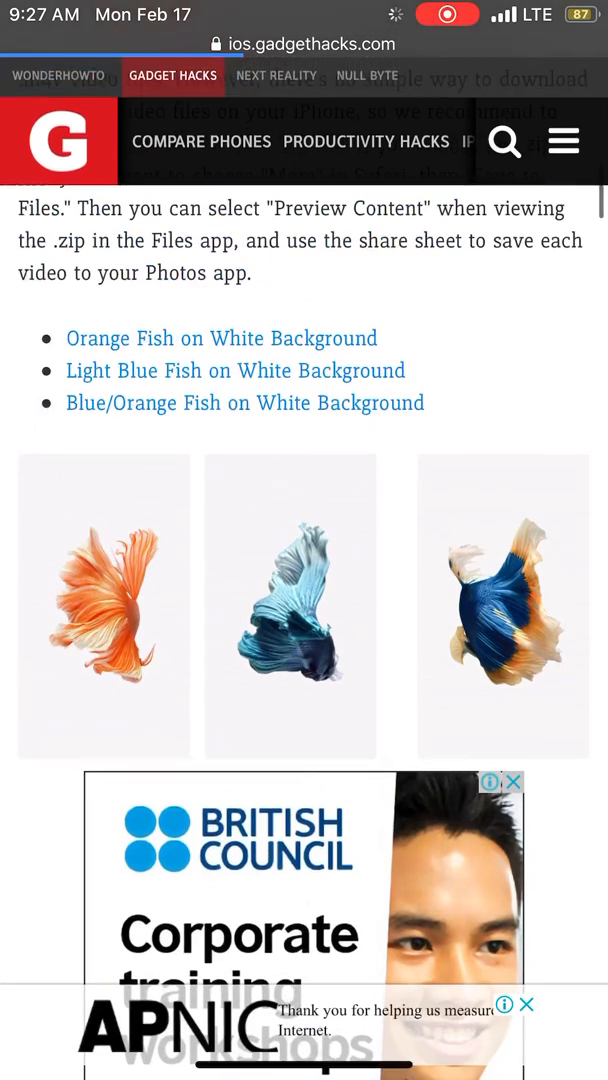
scroll(down, 3)
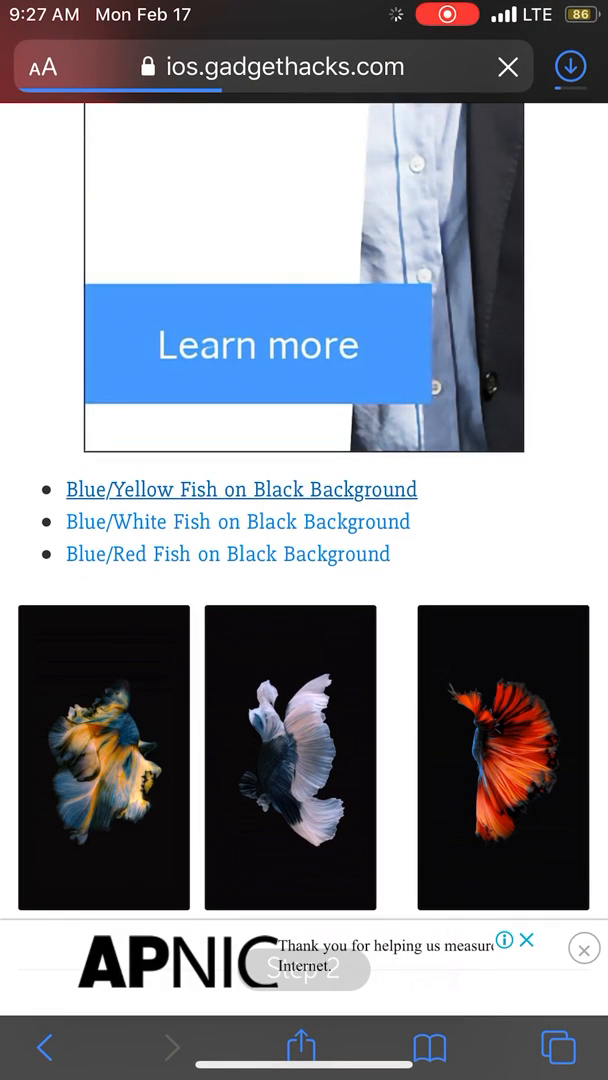
Download the Blue/Yellow Fish on Black Background video and open the downloaded file.
click(570, 67)
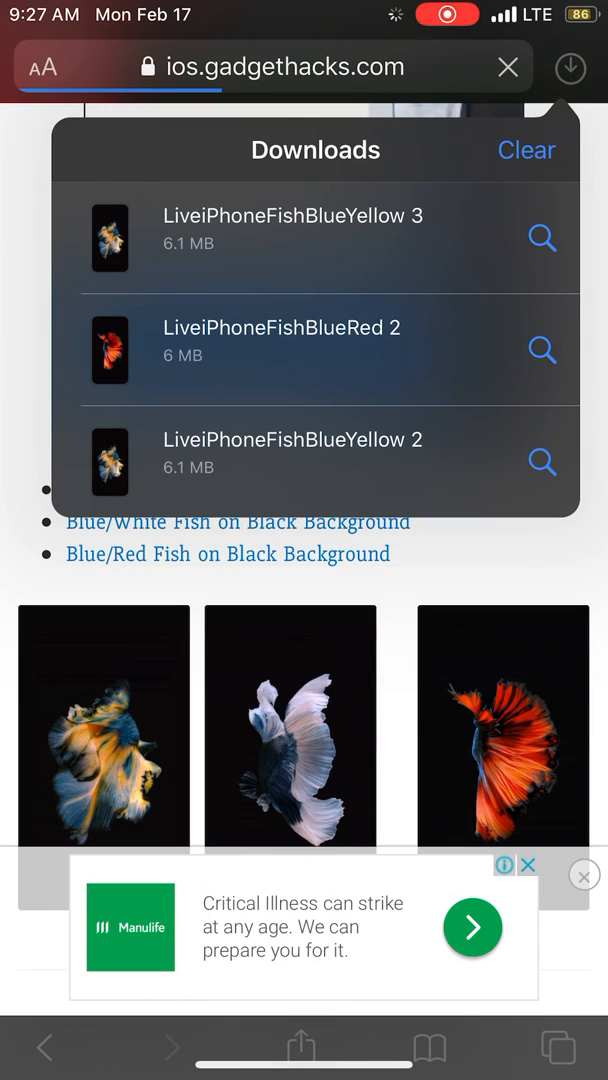
click(290, 230)
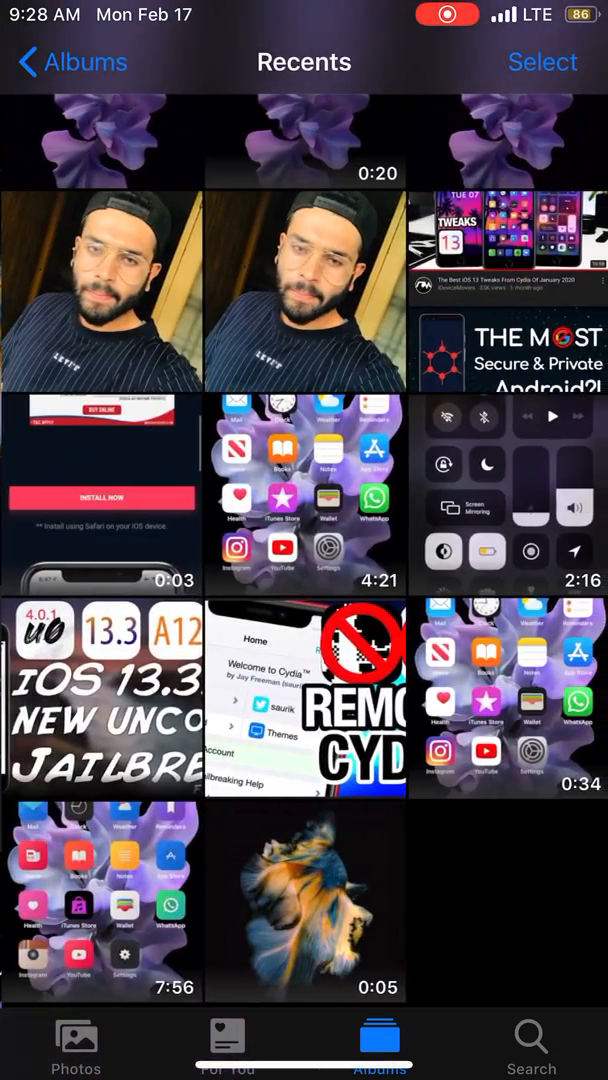
Load the 0:05 blue/yellow fish video from Recents into intoLive's video editor.
click(305, 900)
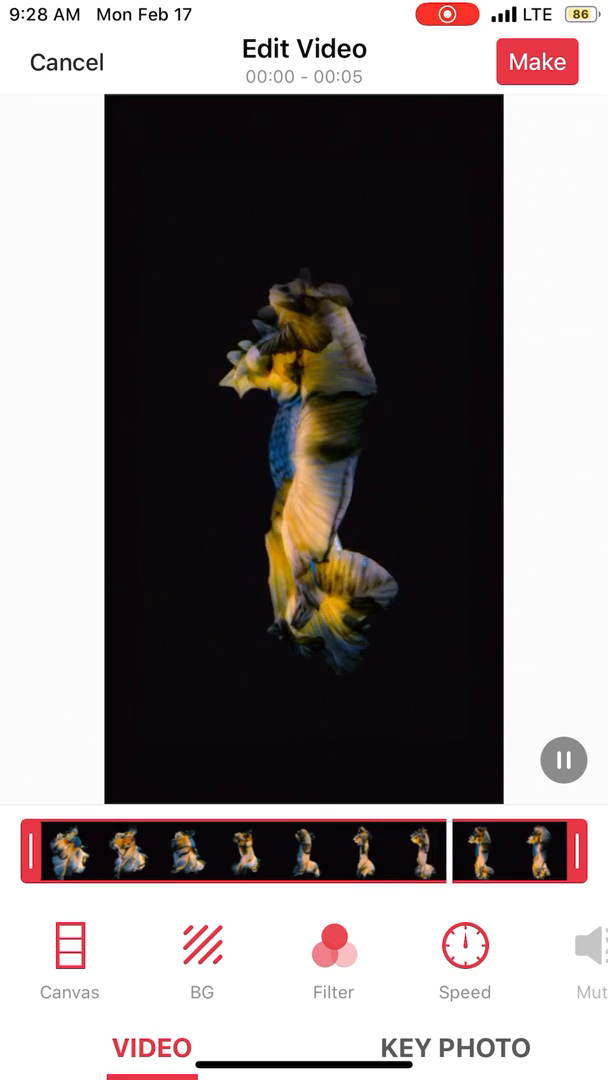
Check key photo settings, then try 2.0x and 1.2x speed before returning to 1.0x.
click(456, 1048)
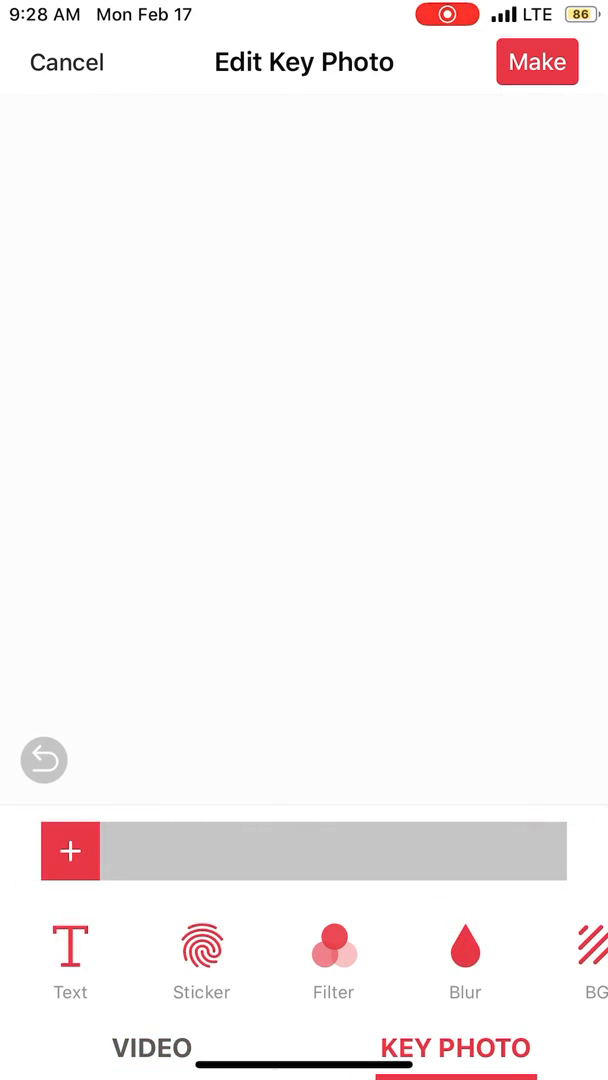
click(152, 1048)
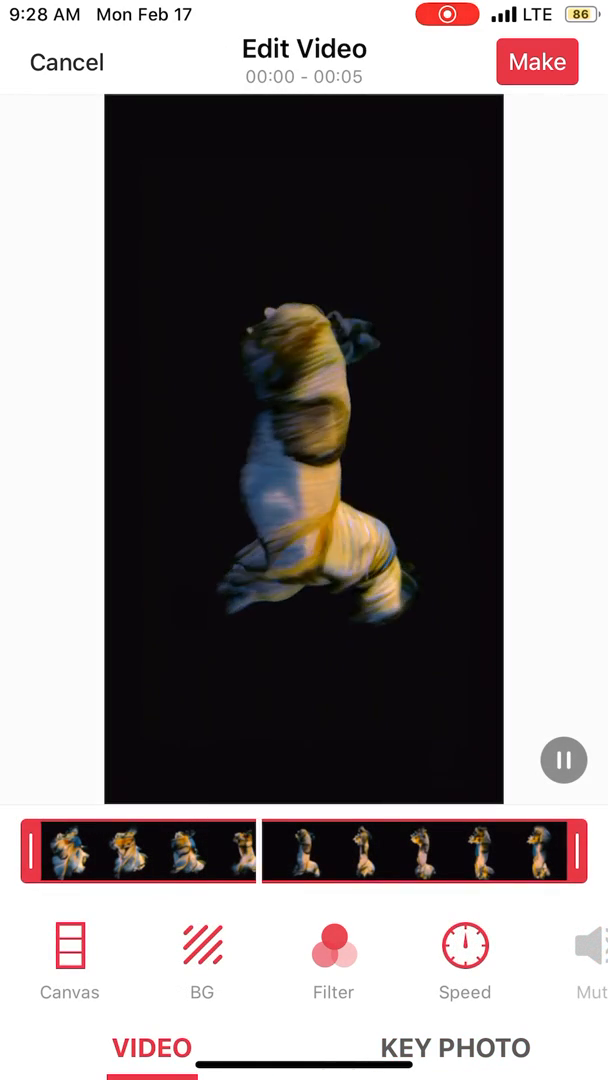
click(464, 943)
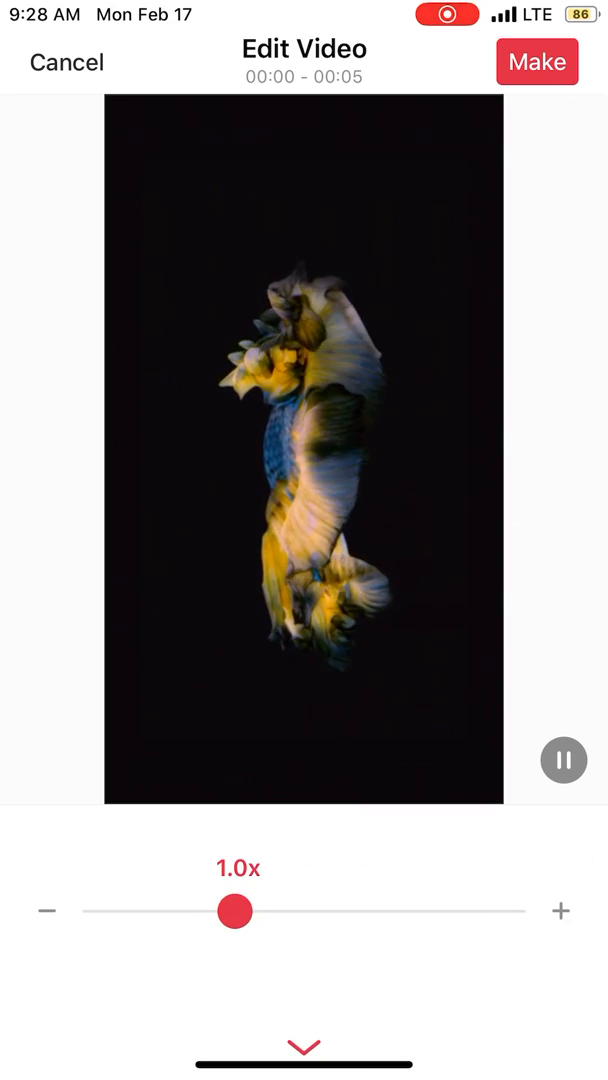
drag(234, 911, 512, 911)
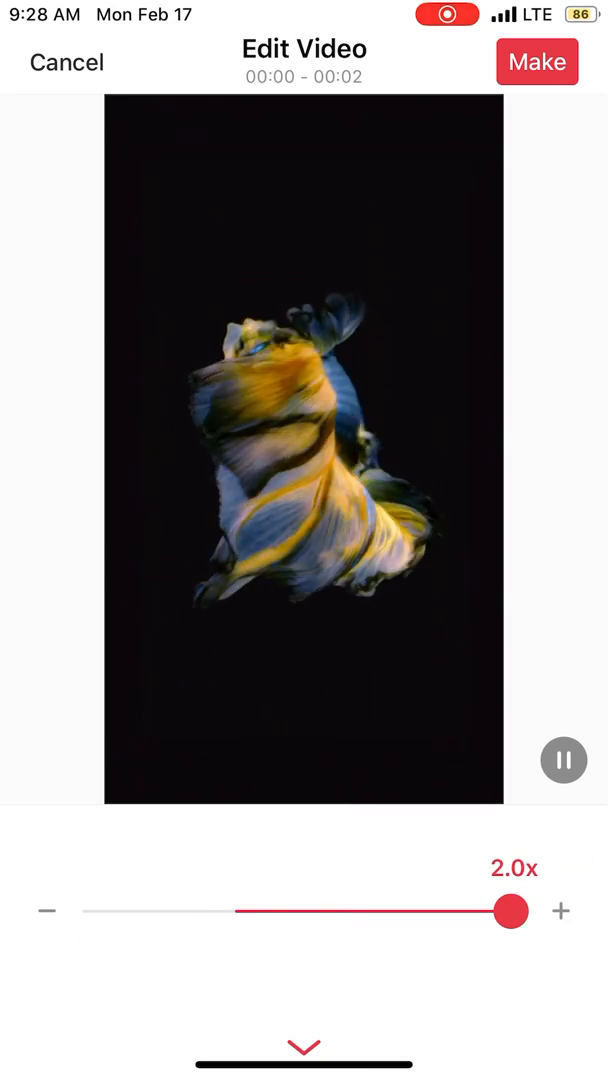
drag(511, 911, 289, 911)
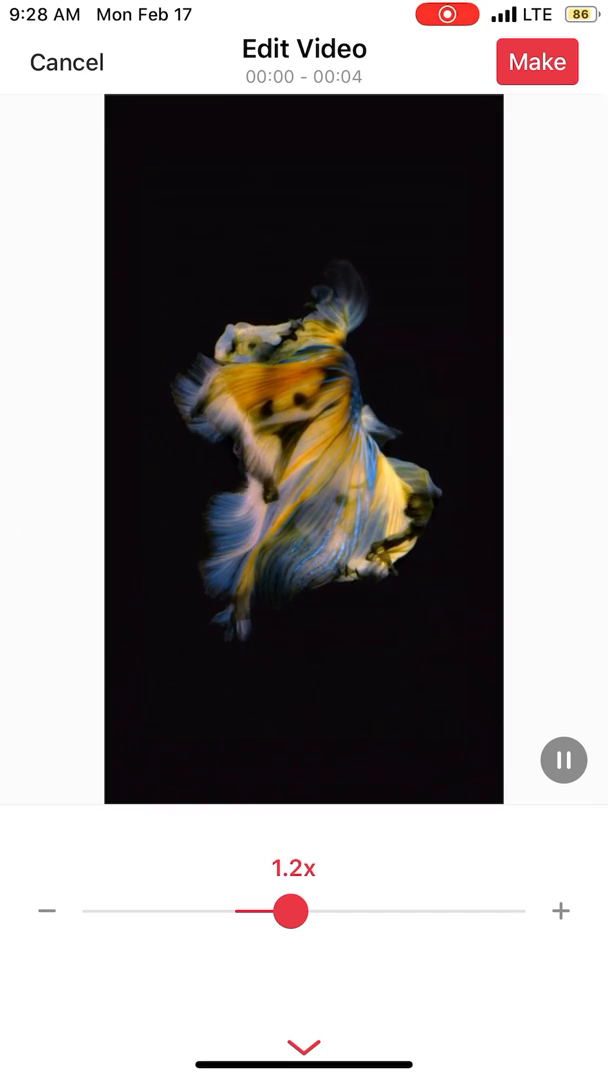
drag(289, 911, 261, 911)
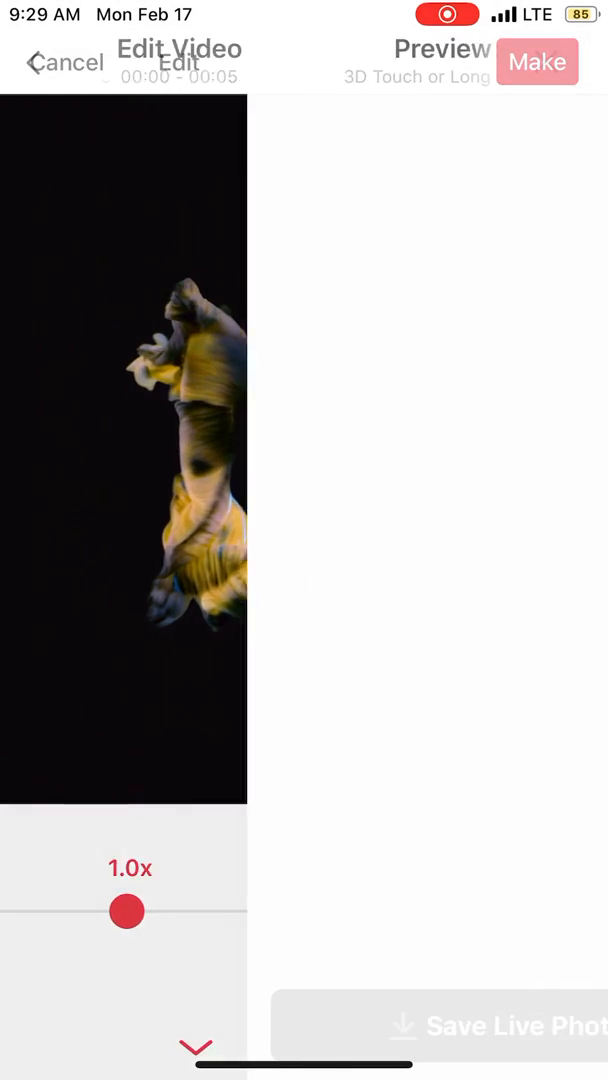
Make the Live Photo from the fish clip and save it to the library.
click(537, 62)
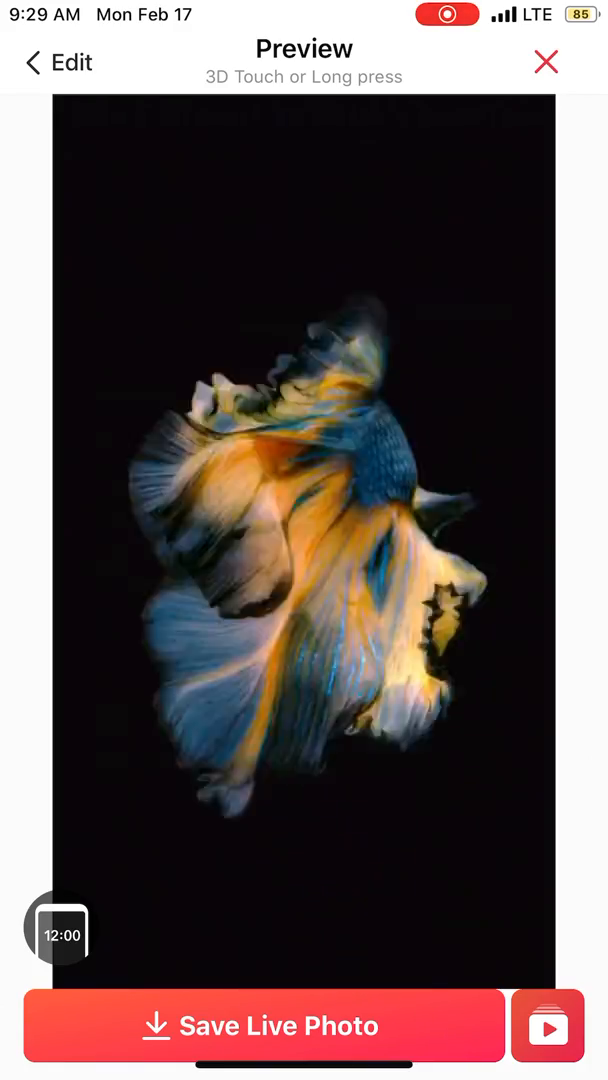
click(264, 1025)
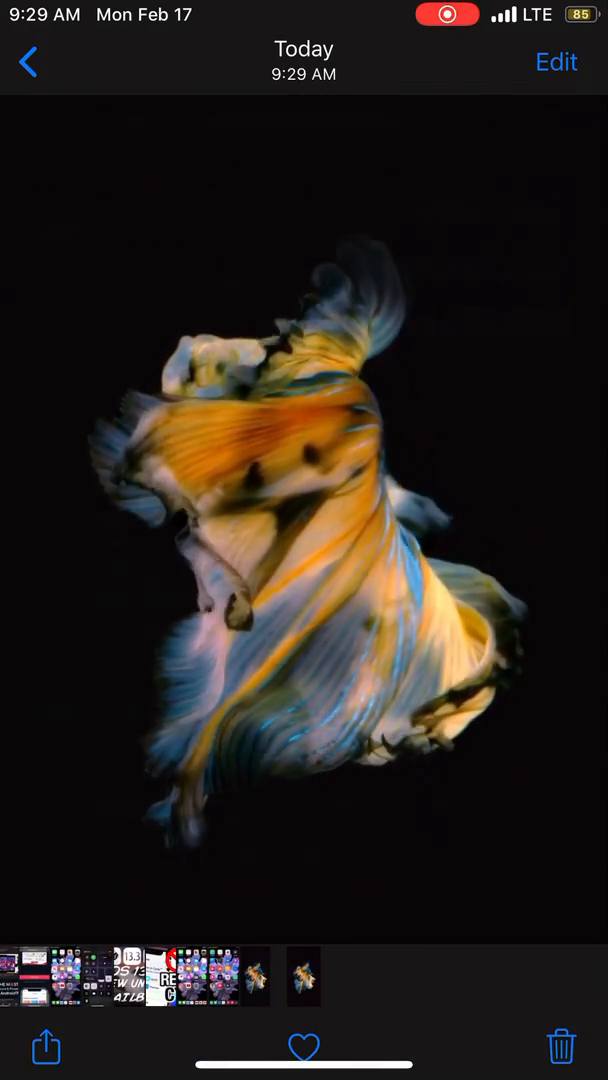
Open the newly saved fish Live Photo and choose Use as Wallpaper from sharing options.
click(304, 500)
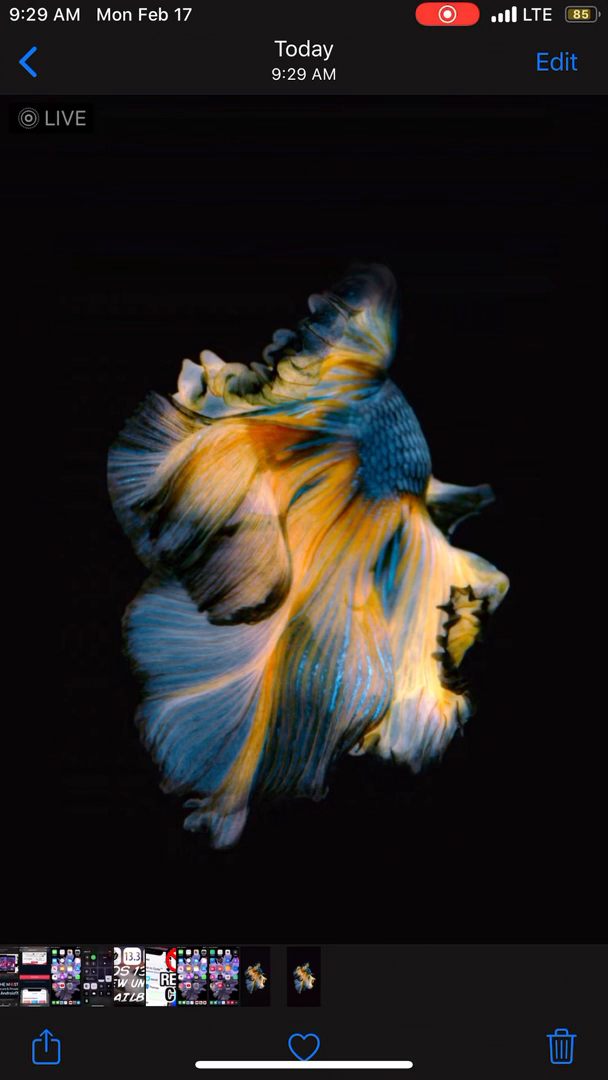
click(44, 1044)
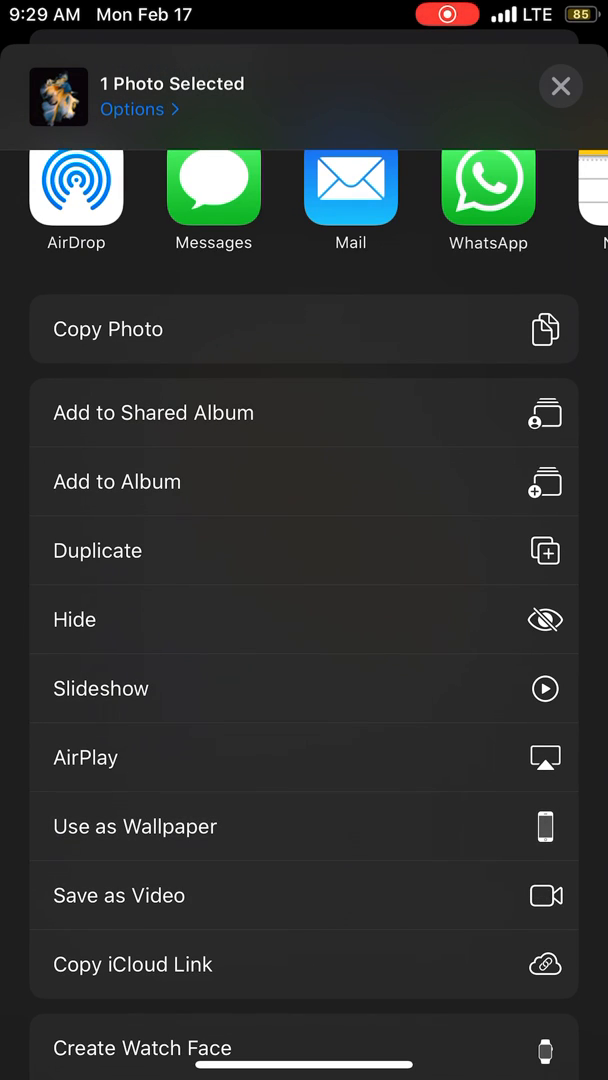
click(134, 826)
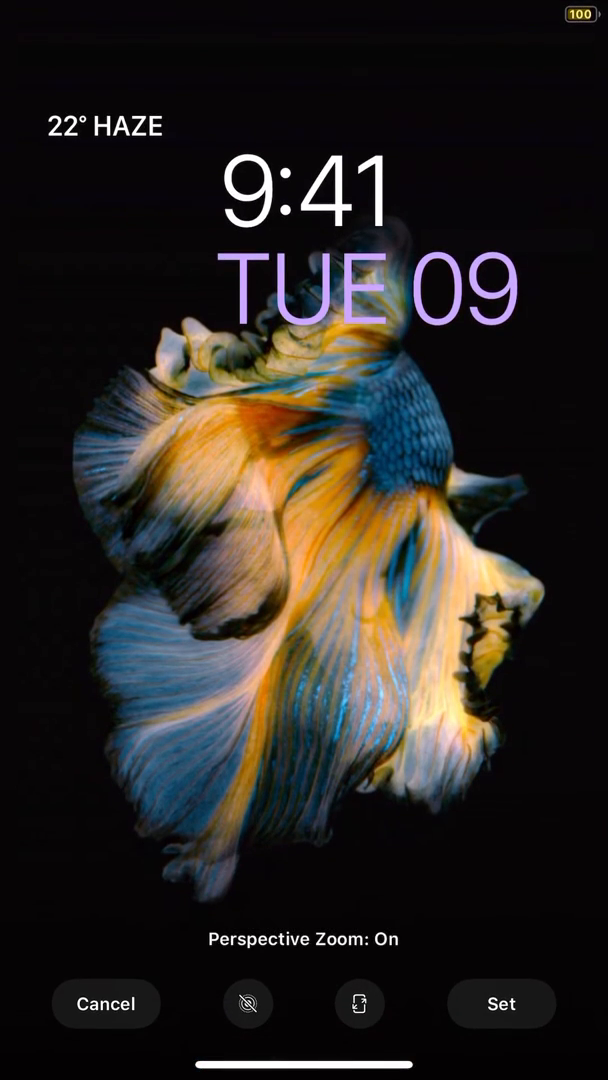
Switch Live Photo to On in the wallpaper preview and press to watch the fish animate.
click(360, 1004)
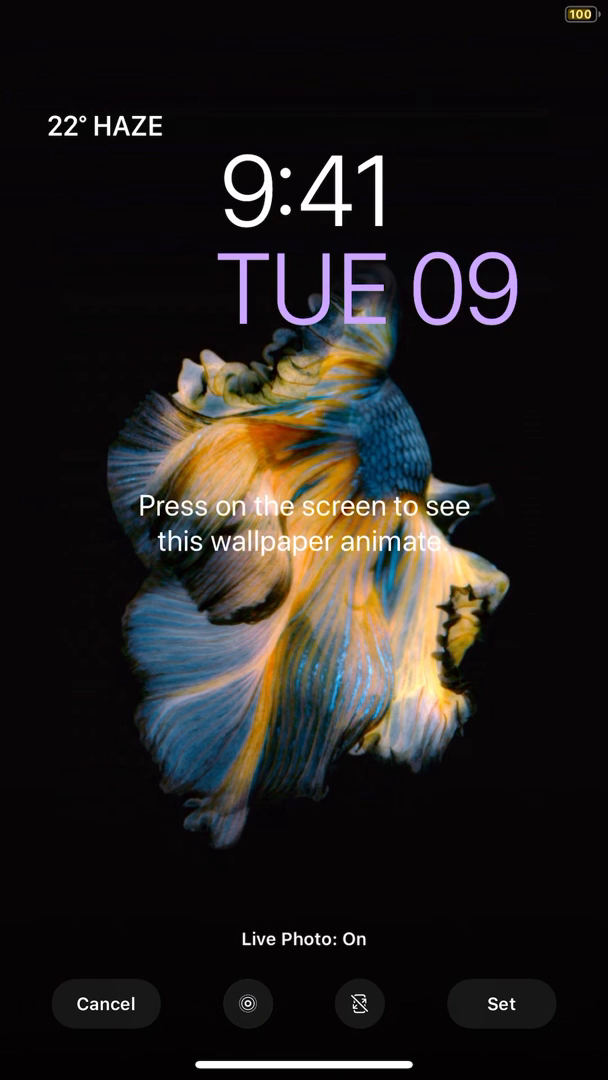
click(304, 600)
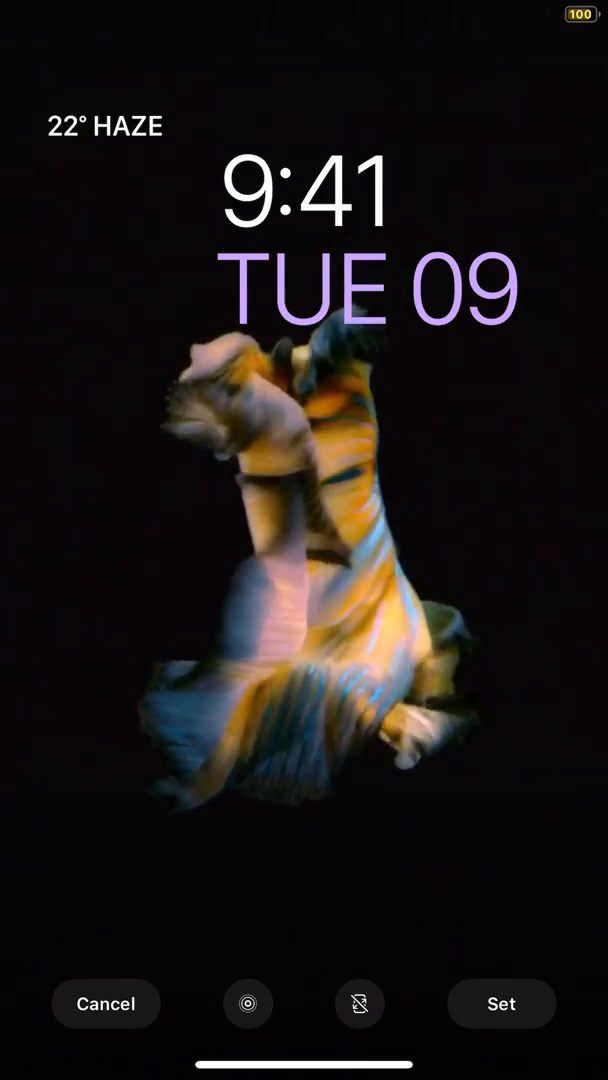